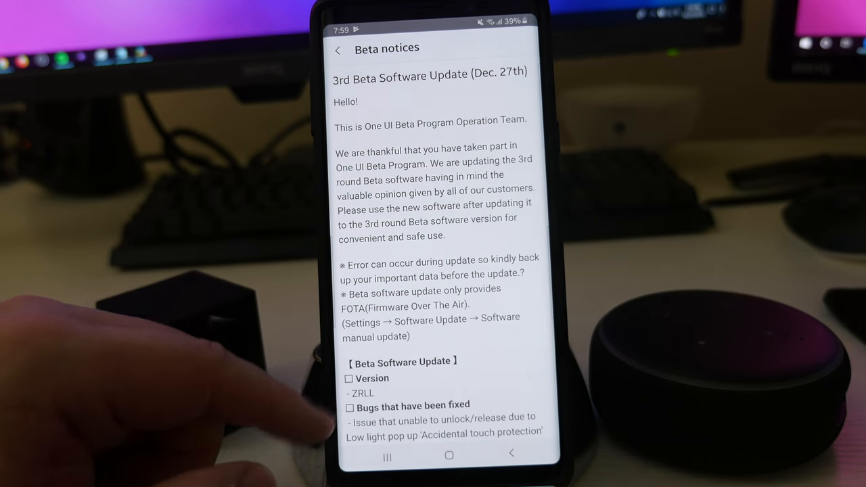
Step: Skim the beta release notes, then close Beta notices and return home
scroll("down", 3)
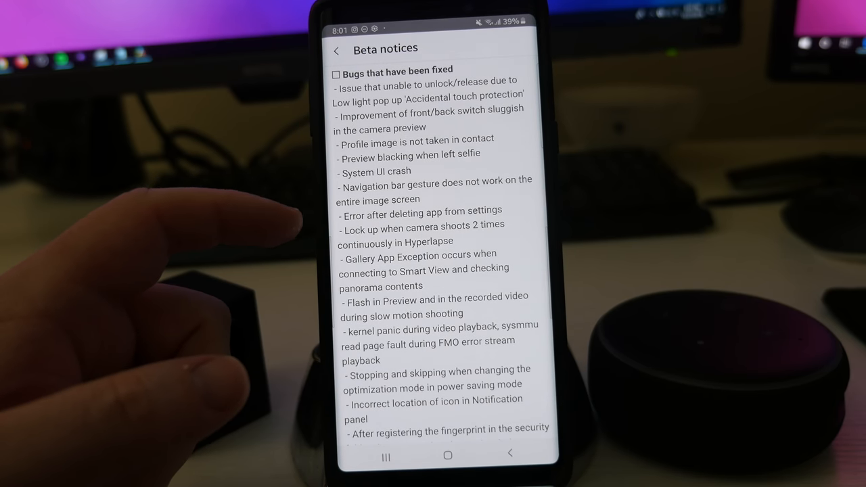
scroll("up", 3)
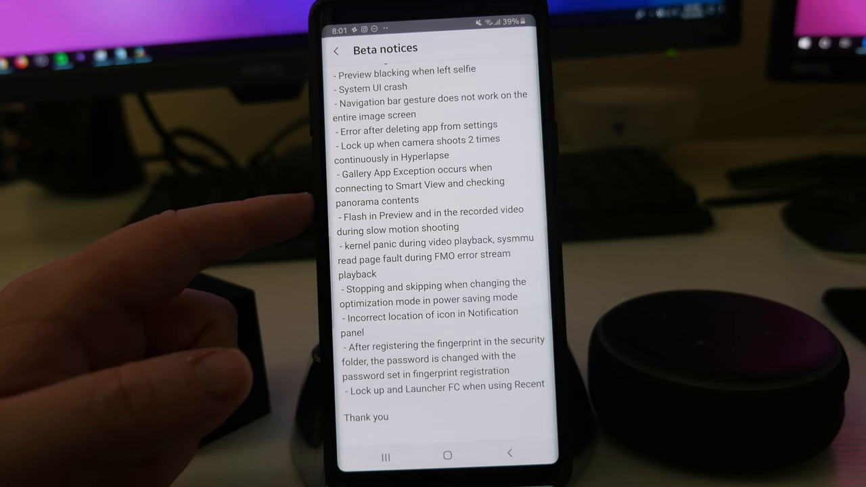
left_click(447, 455)
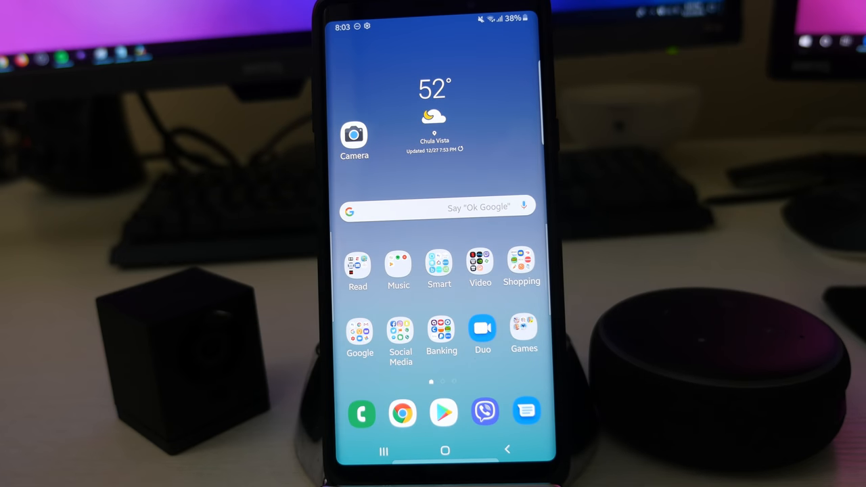
Step: Browse Home screen settings showing the 5X5 home grid and 4X6 apps grid
scroll("up", 3)
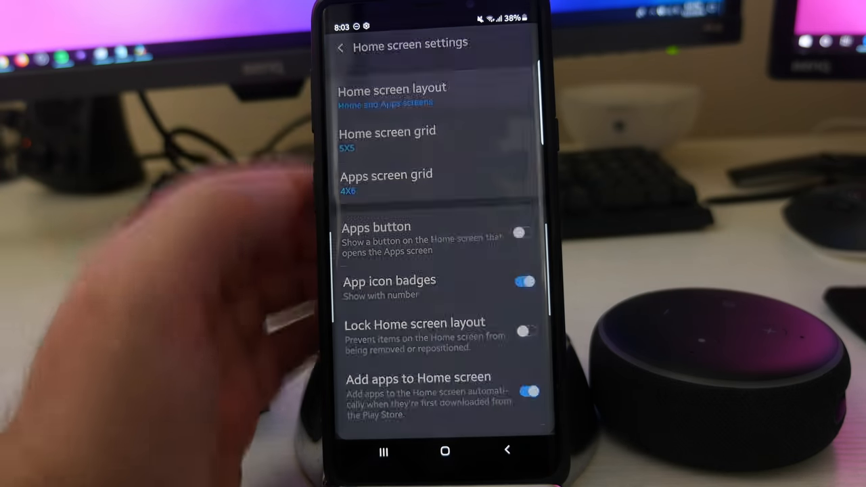
scroll("up", 3)
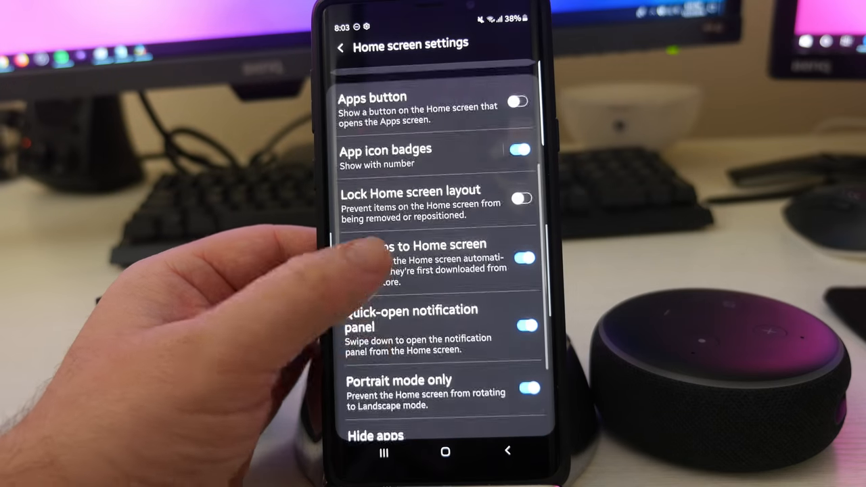
scroll("down", 3)
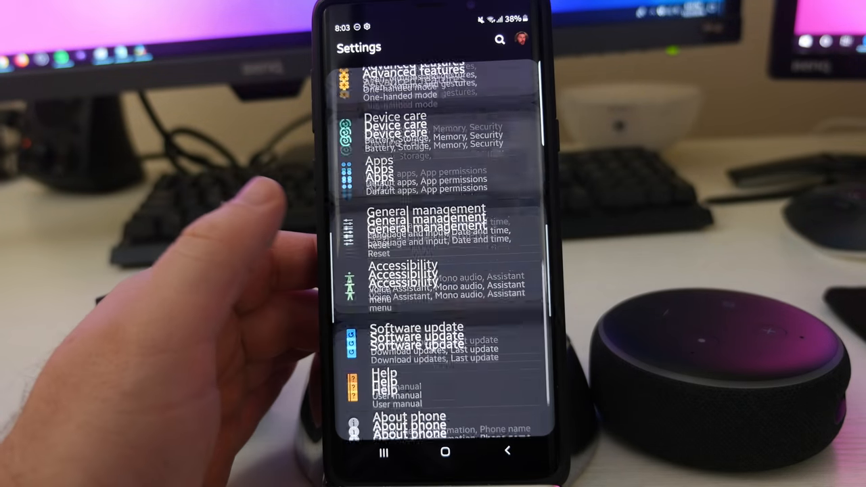
scroll("down", 3)
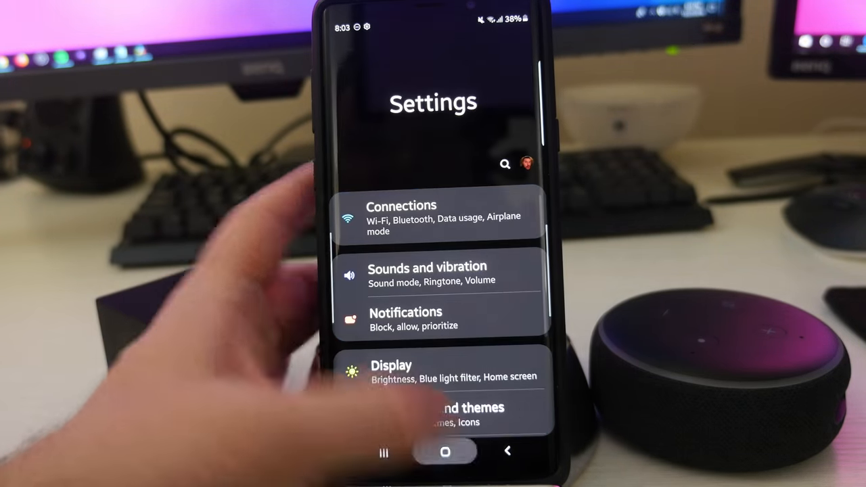